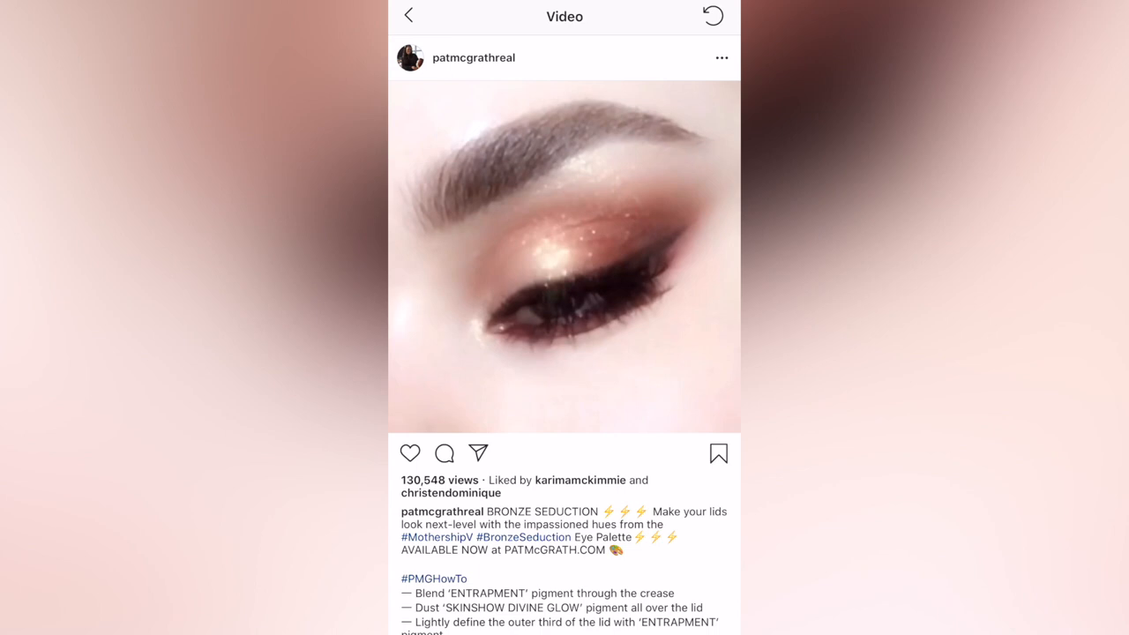
Extend the end of the last MVI_7098 lip-gloss clip and show its Inspector
scroll("down", 3)
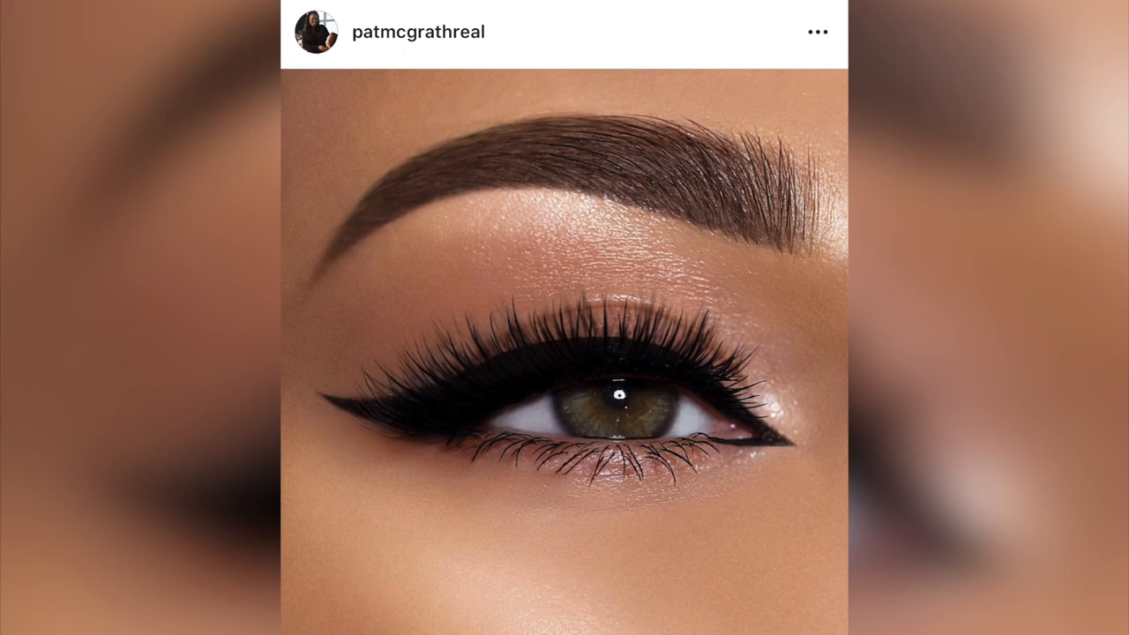
scroll("down", 3)
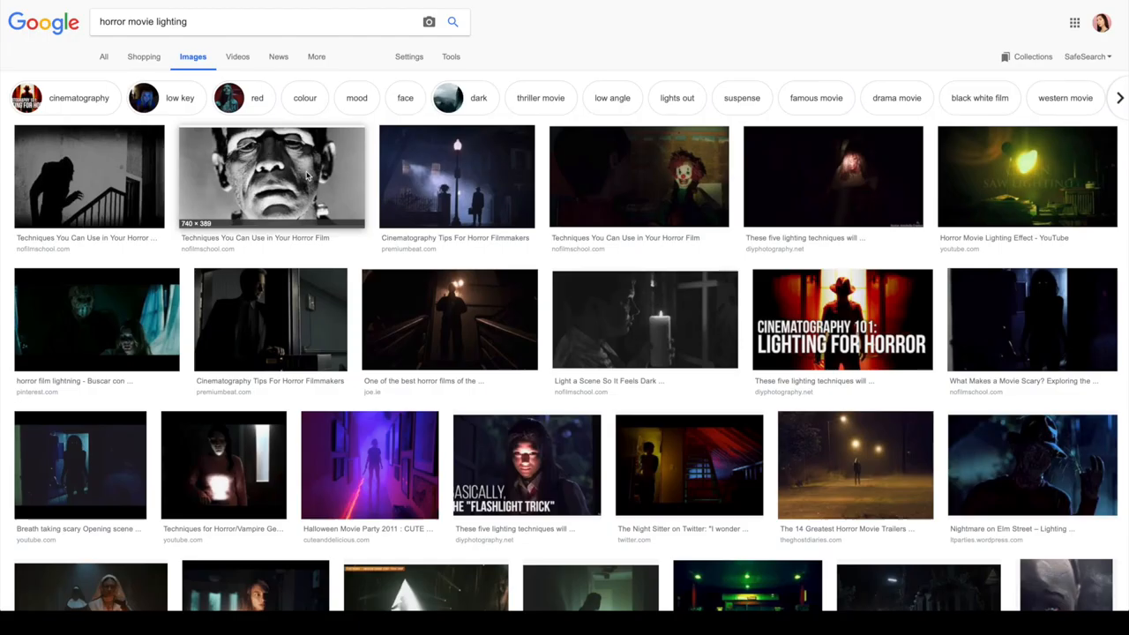
left_click(271, 176)
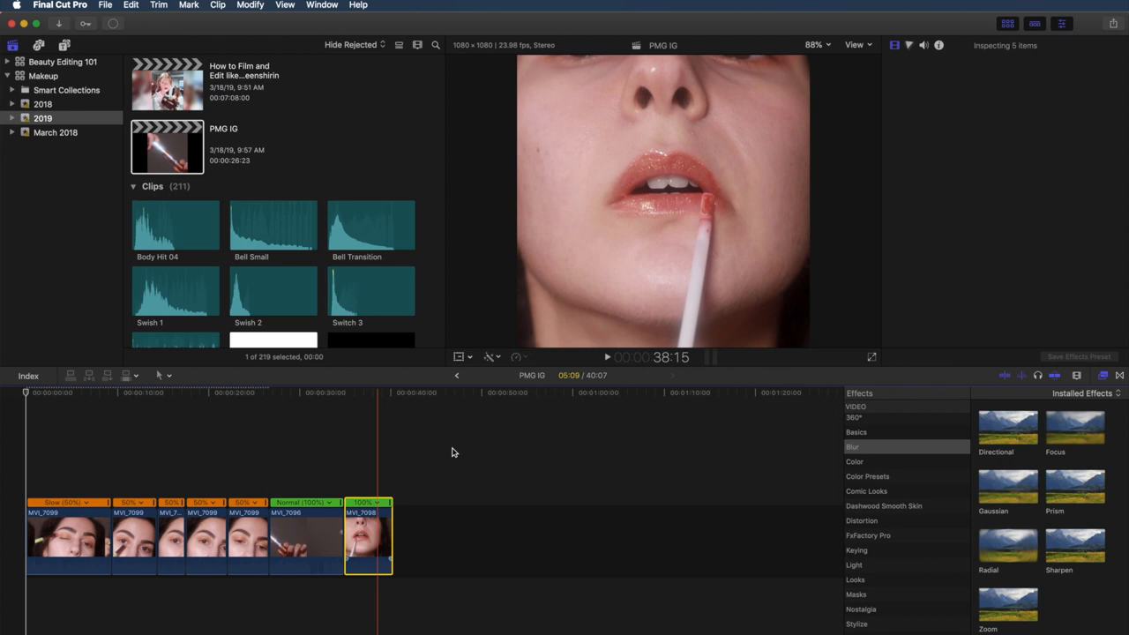
left_click(392, 538)
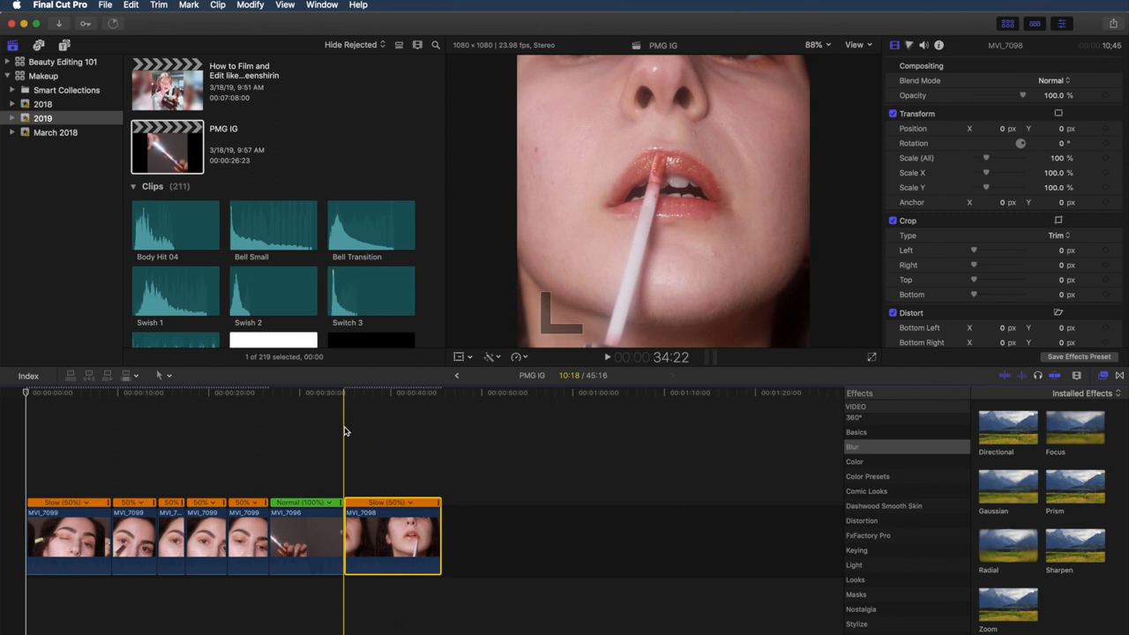
left_click(78, 440)
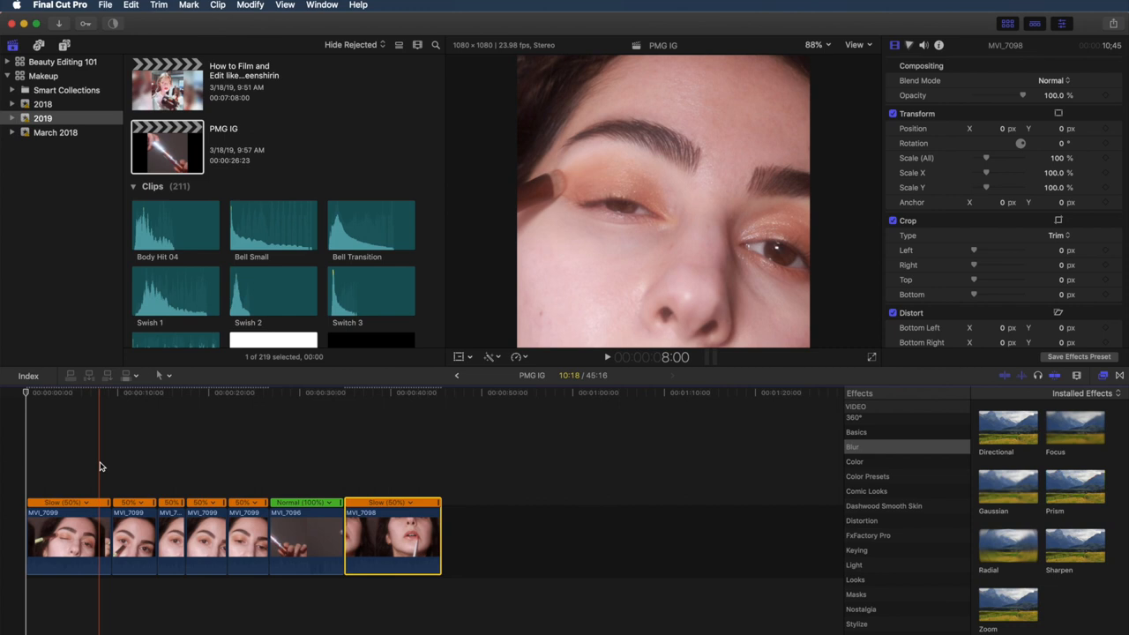
Scale the first eyeshadow clip to about 247% and centre the closed eyelid
left_click(247, 538)
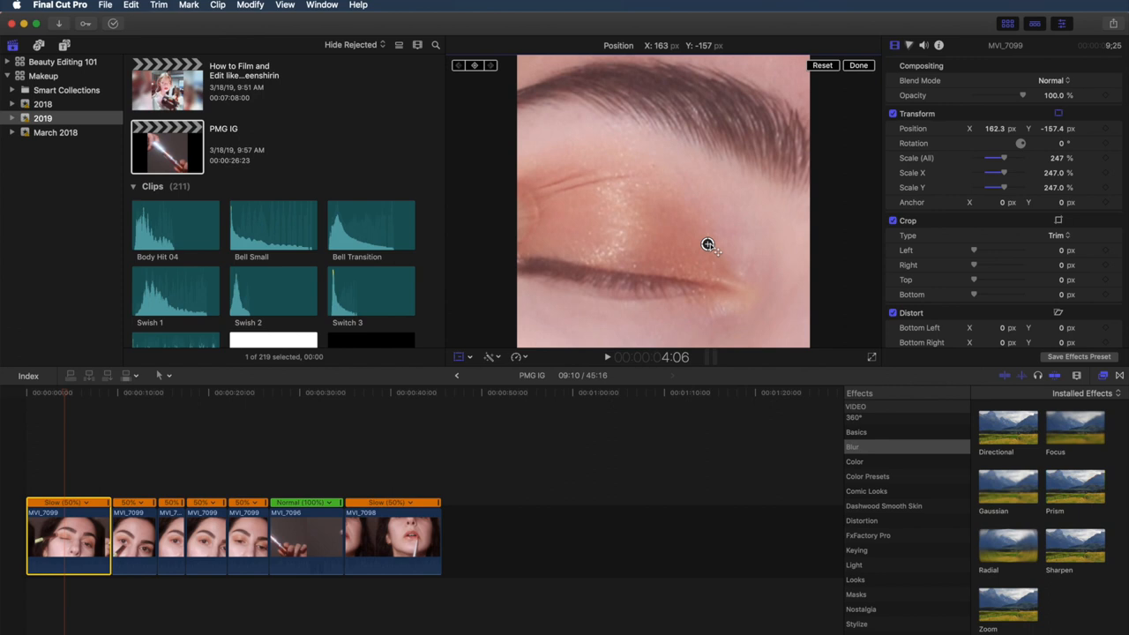
Zoom the second clip into a close-up of the open eye and brush
left_click_drag(1002, 159, 995, 159)
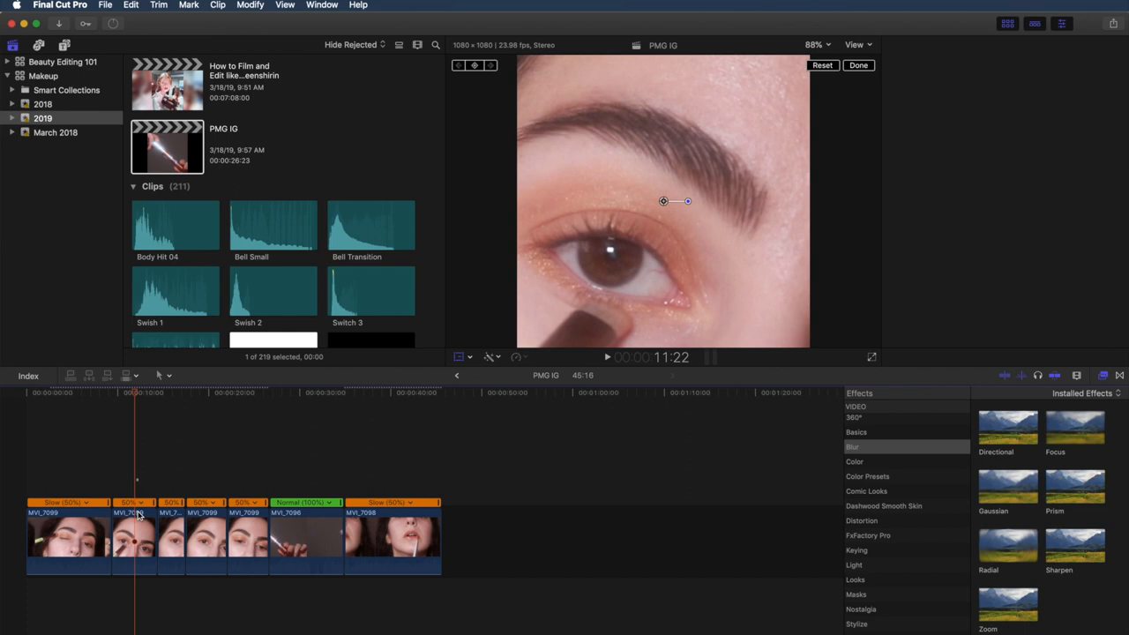
Scale the eye close-up to 189% with Position X about 187.9 px so the eye fills the frame
left_click(134, 538)
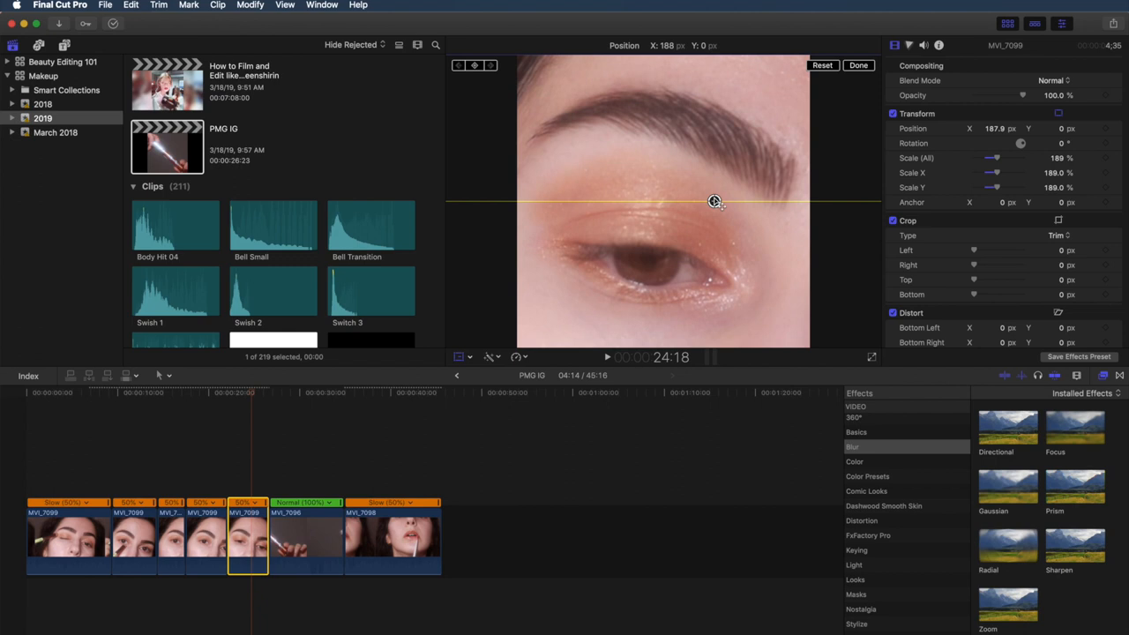
left_click(858, 63)
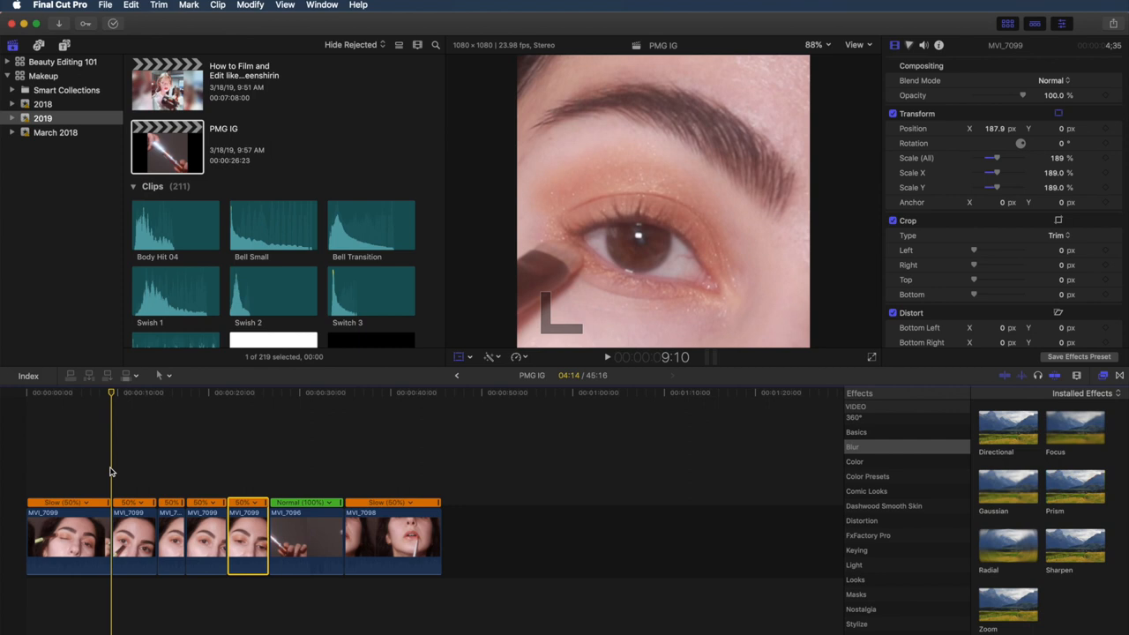
mouse_move(120, 452)
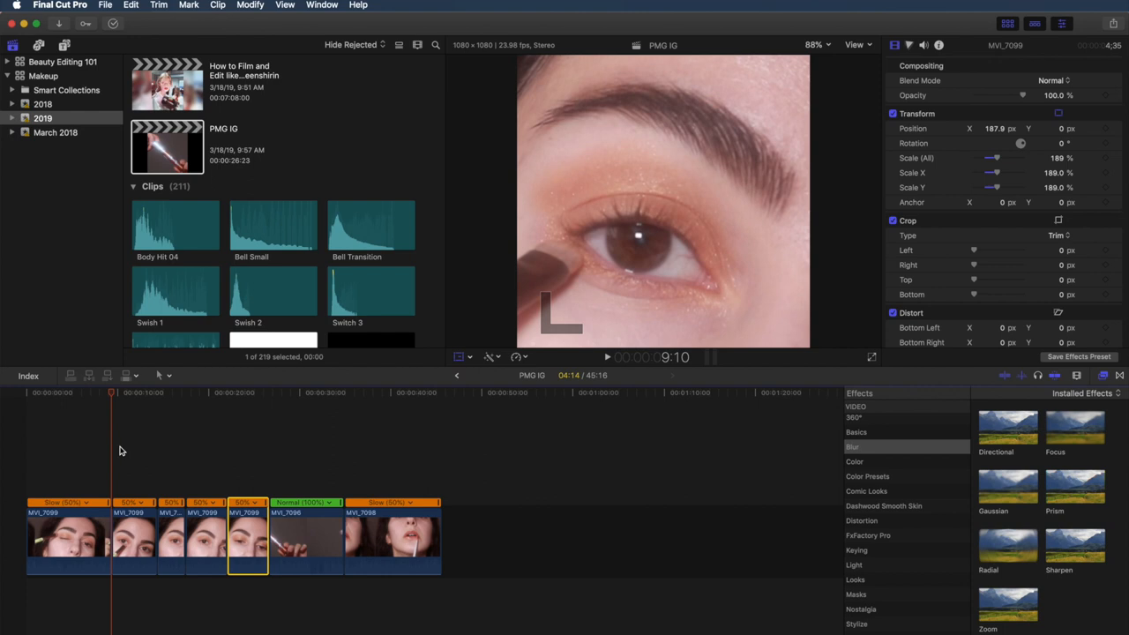
left_click(156, 392)
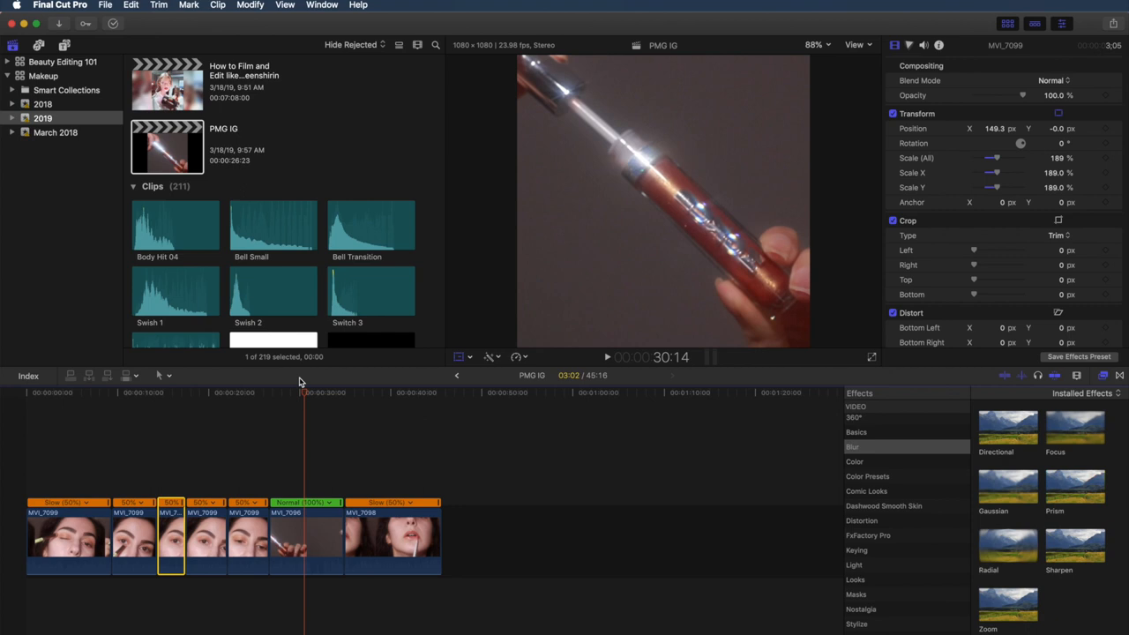
Trim the clips after the lip gloss shot, leaving a small gap before the final lips clip
left_click(324, 391)
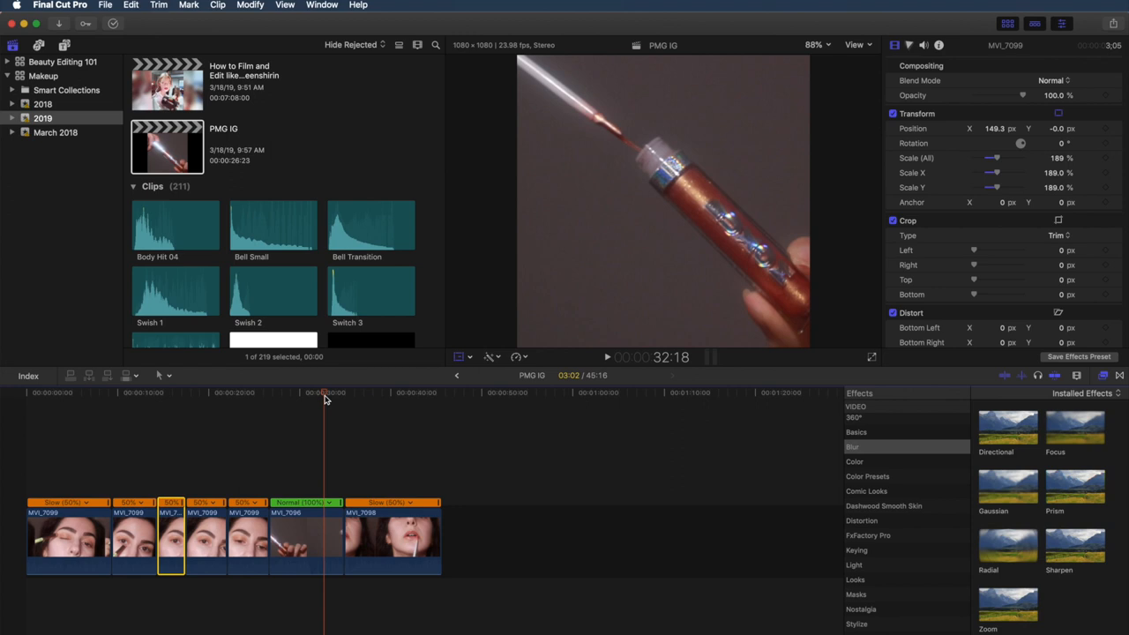
left_click(607, 356)
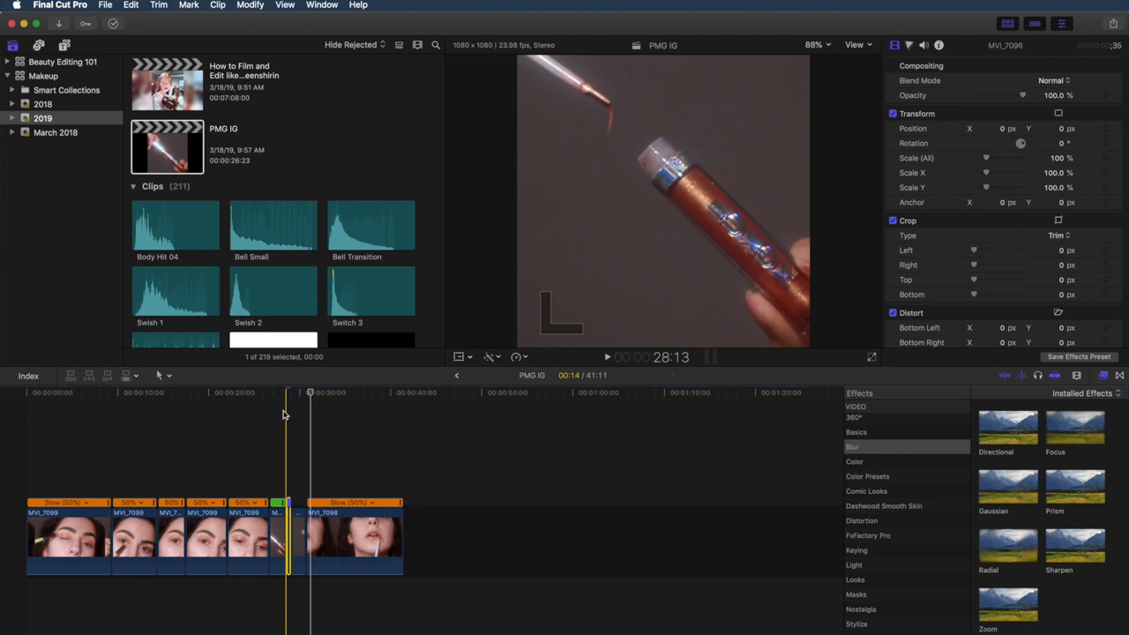
left_click_drag(311, 391, 269, 391)
type("247")
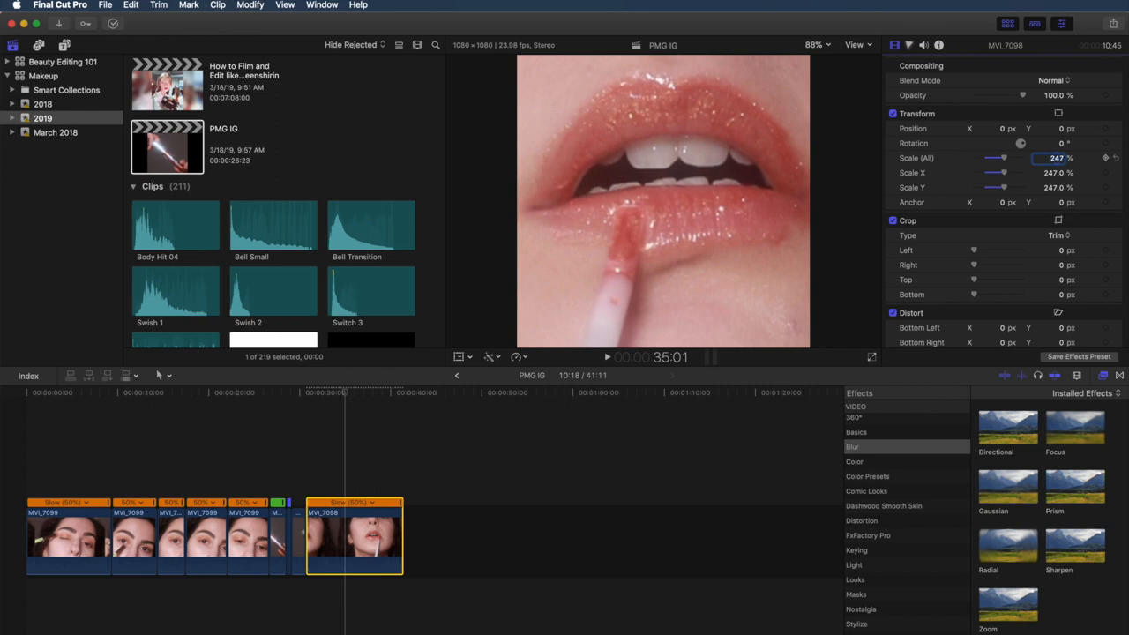
Scale the last lips clip to 247% so the mouth and applicator fill the frame
left_click_drag(1004, 159, 995, 159)
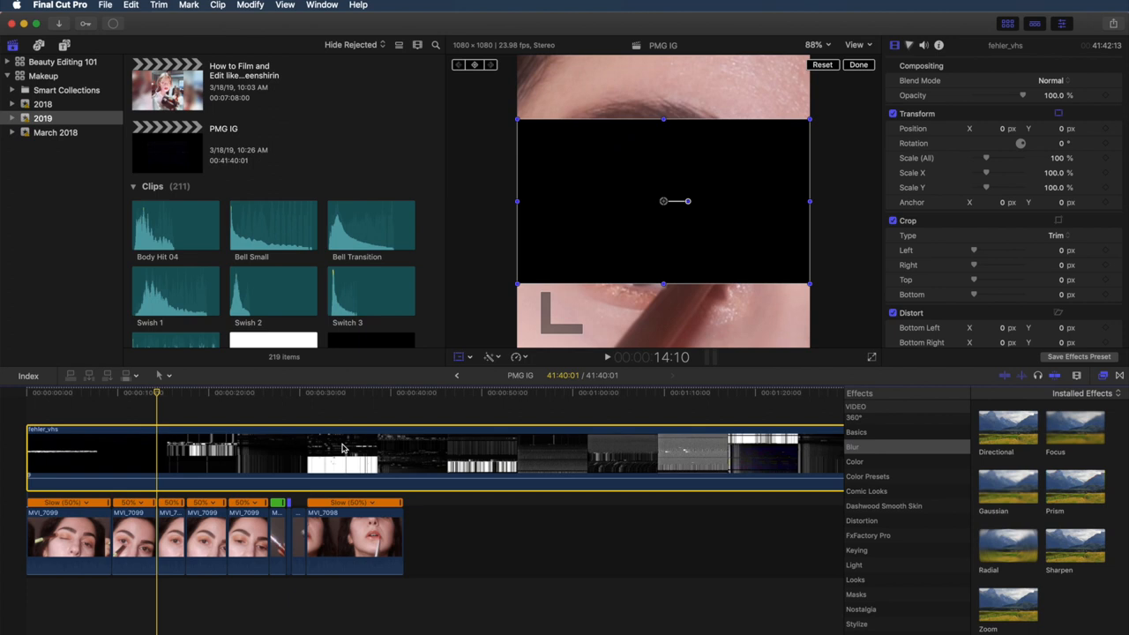
Place the VHS glitch overlay above the primary storyline spanning all makeup clips
scroll("down", 3)
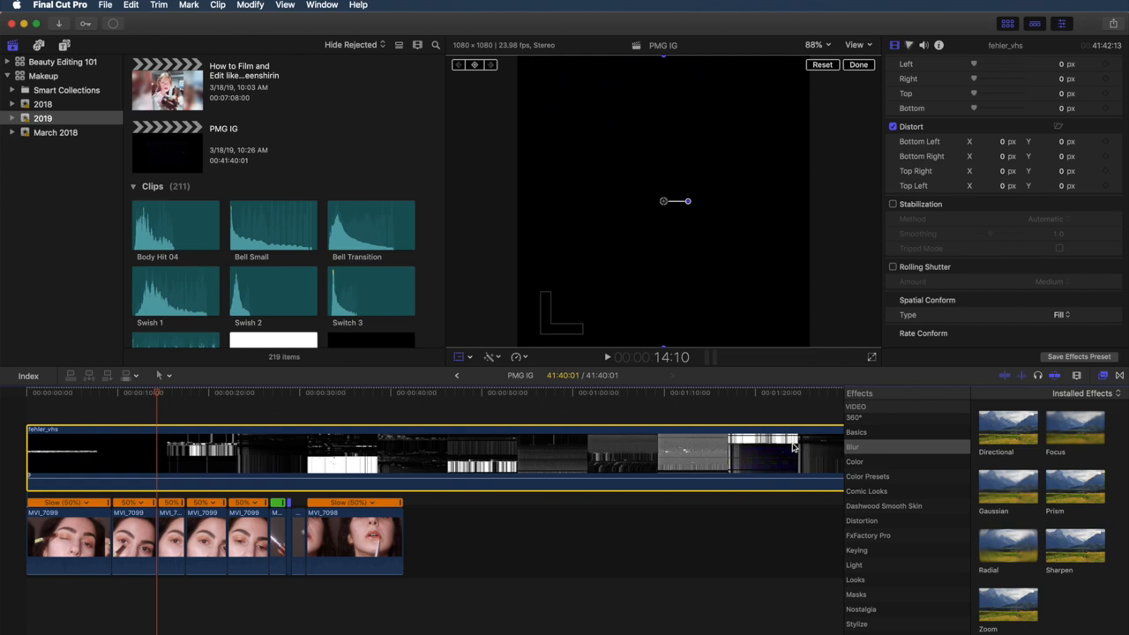
Set the glitch overlay's Blend Mode to Screen so its black areas drop out
left_click(1051, 81)
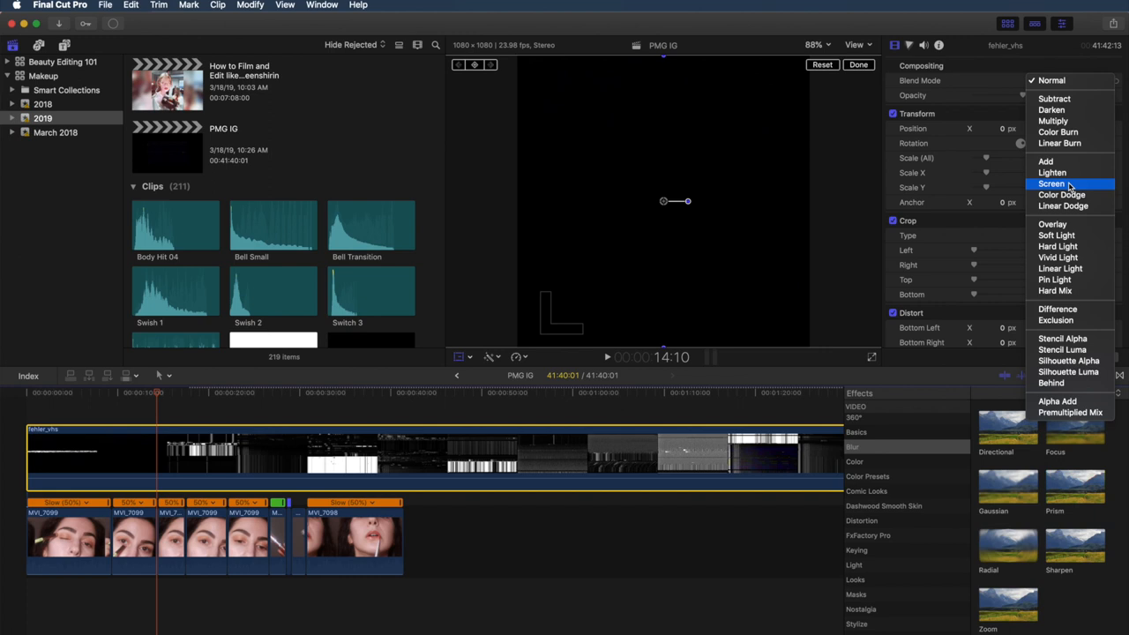
left_click(1052, 184)
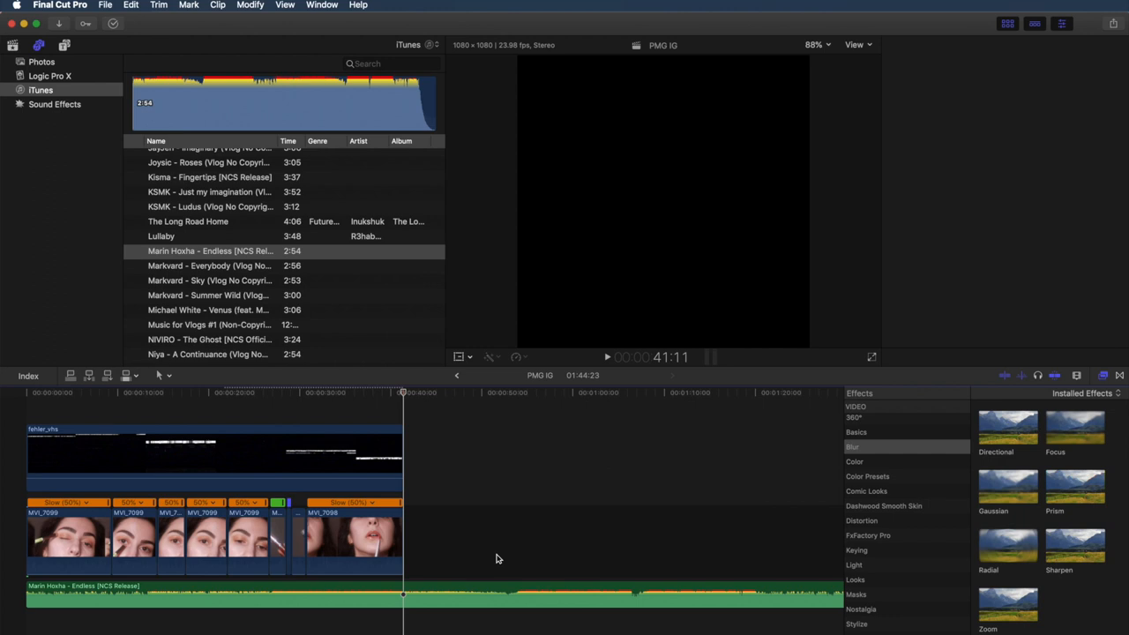
Return the playhead to the start of the edit with the Endless music track beneath it
left_click(31, 603)
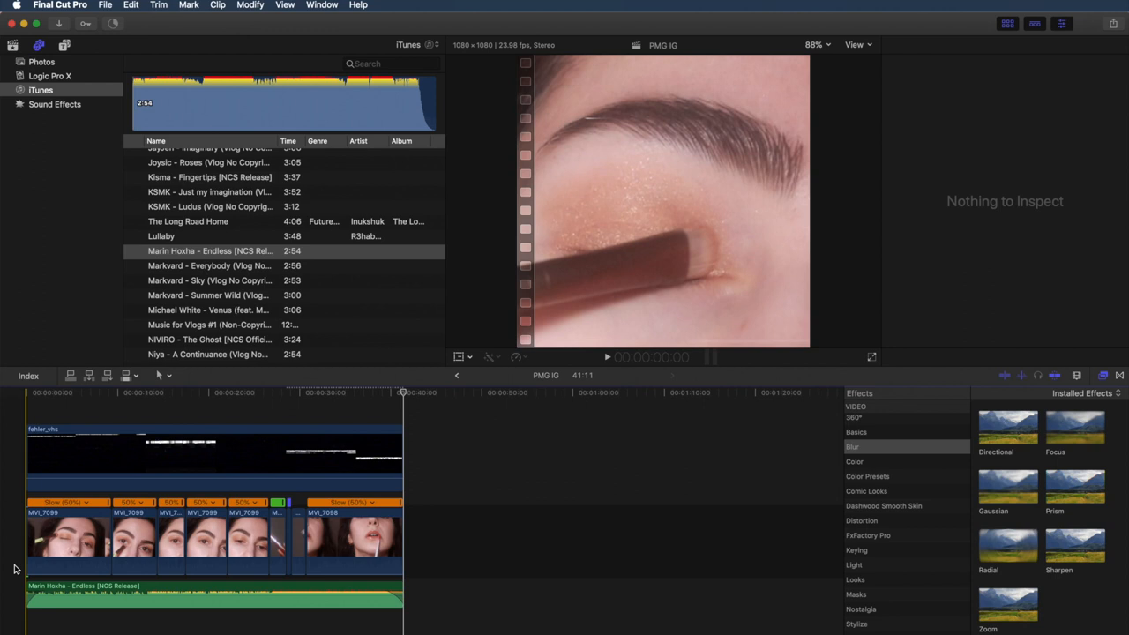
left_click(607, 357)
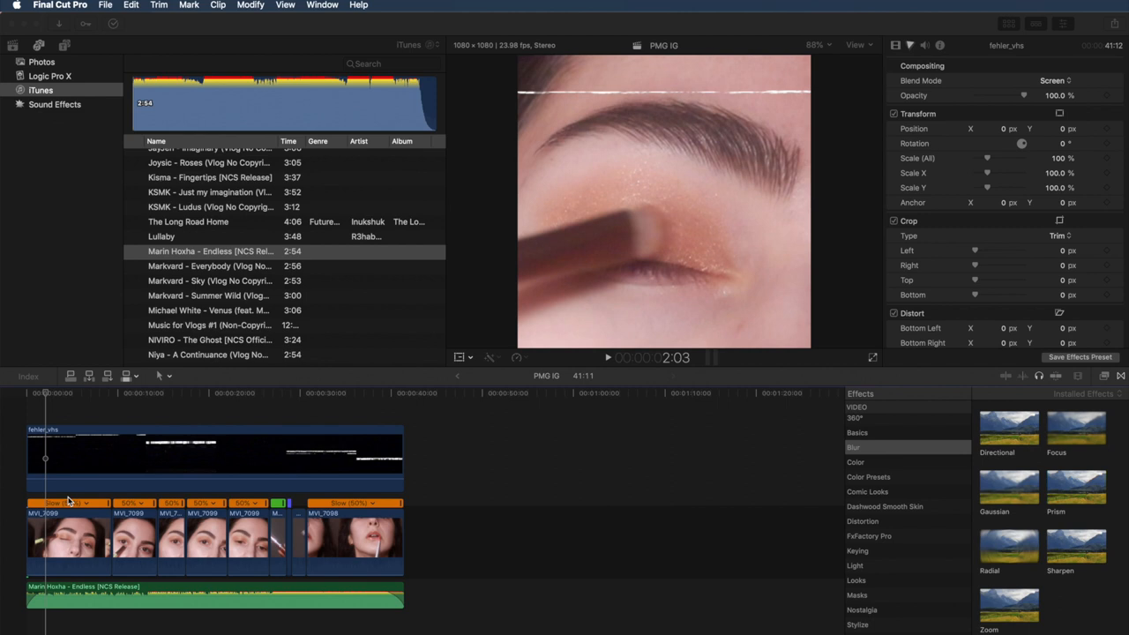
Select the VHS overlay clip and set its Compositing Blend Mode to Screen
left_click(490, 357)
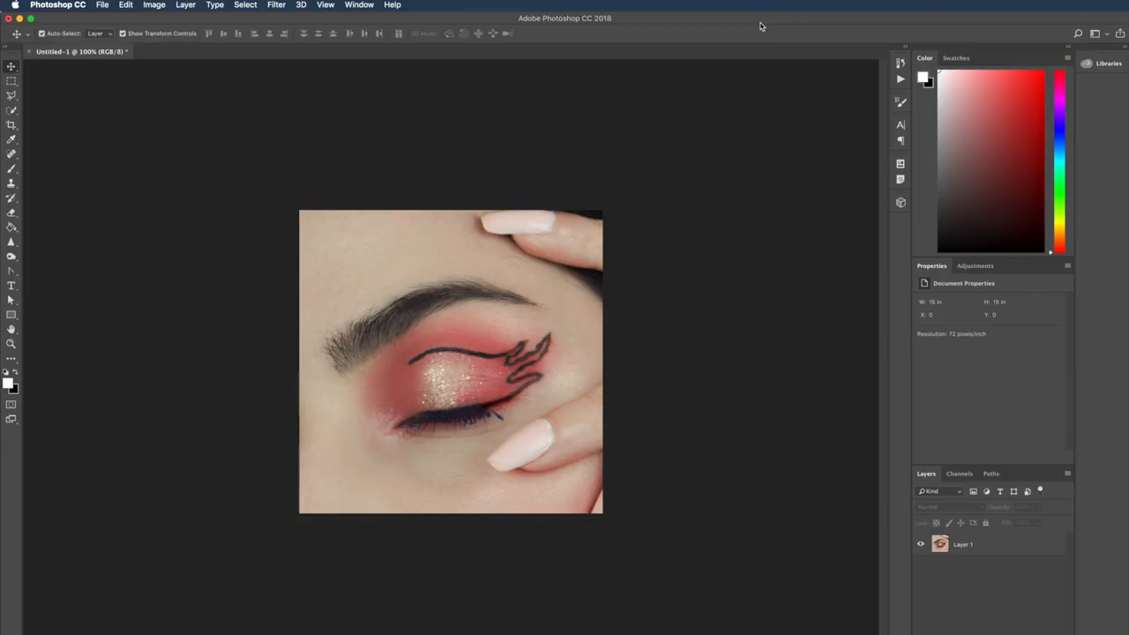
Duplicate Layer 1 of the eye photo to create Layer 1 copy
left_click(964, 543)
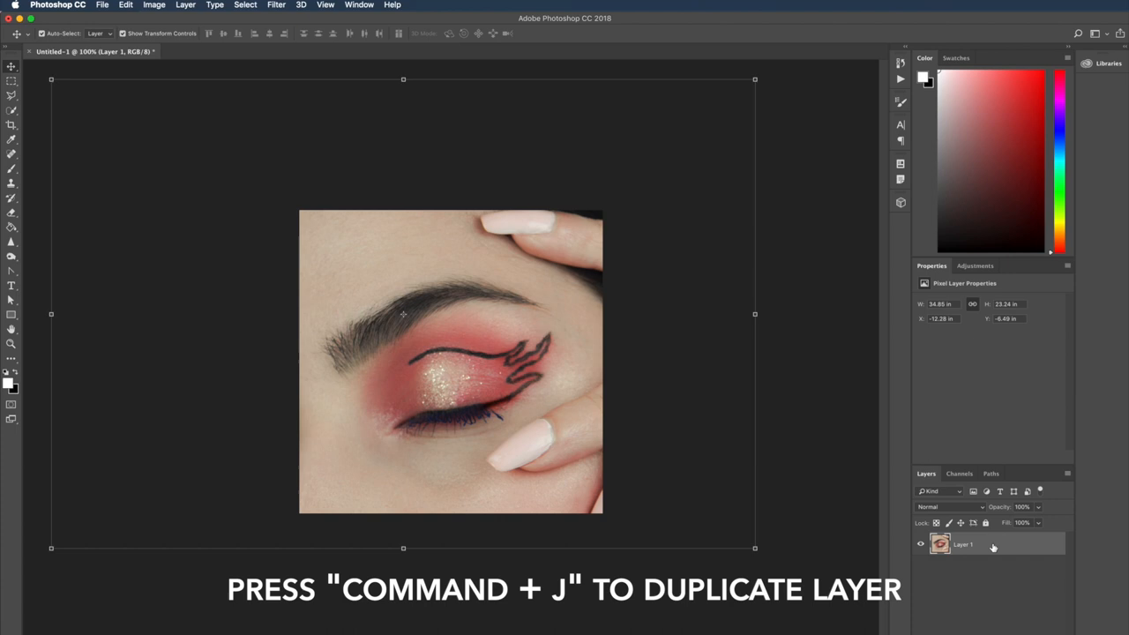
right_click(964, 543)
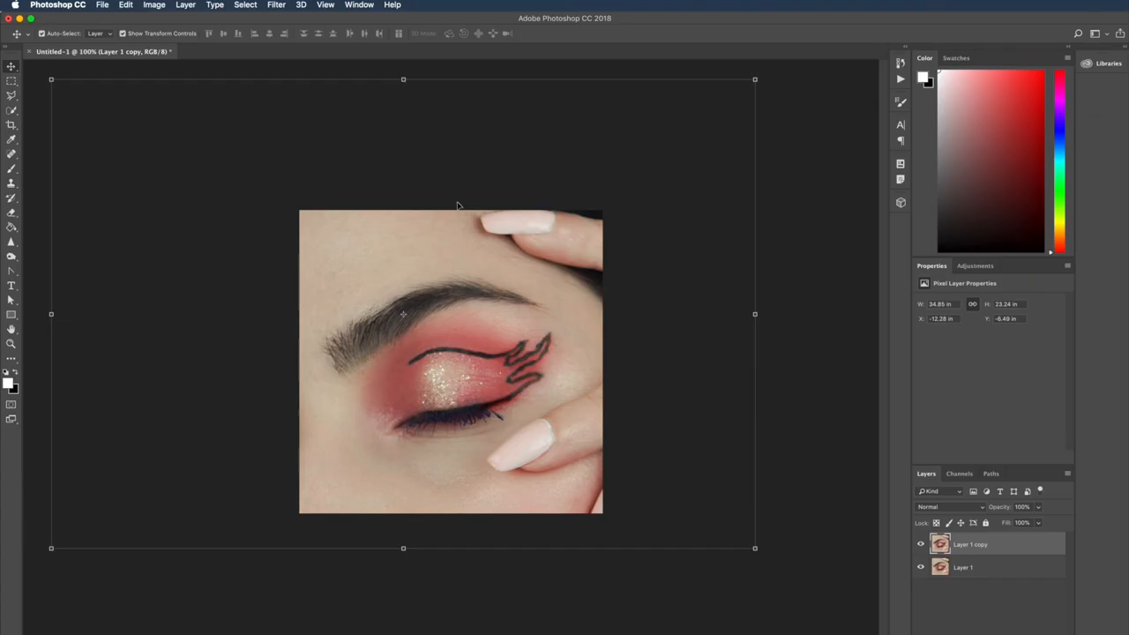
left_click(276, 3)
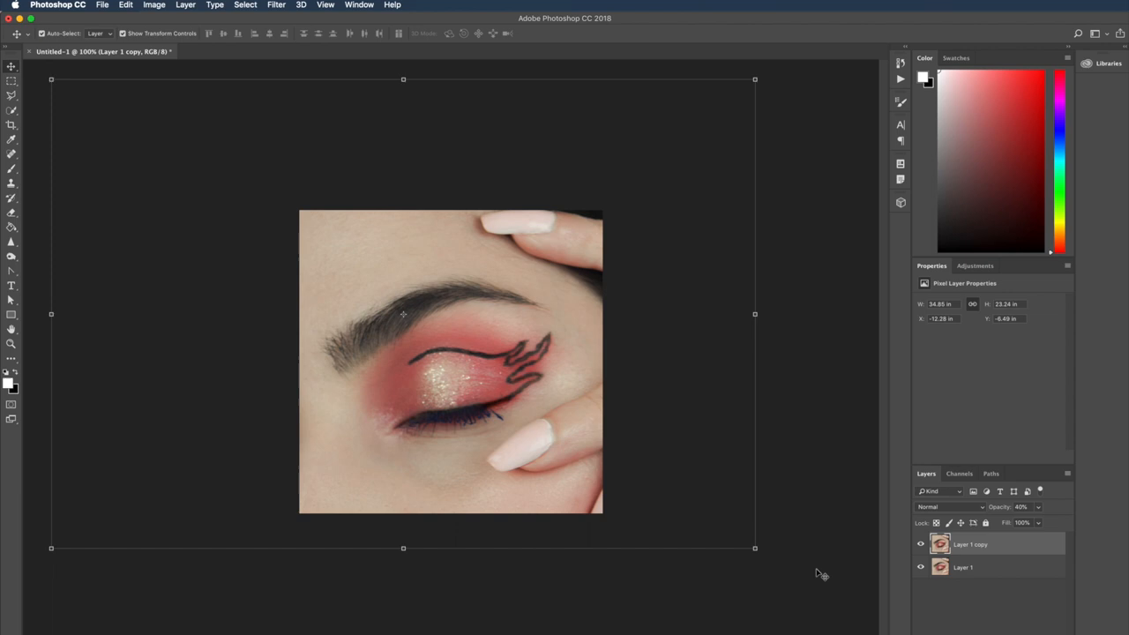
Nudge the 40%-opacity Layer 1 copy up and right for a ghosted double image
key("up")
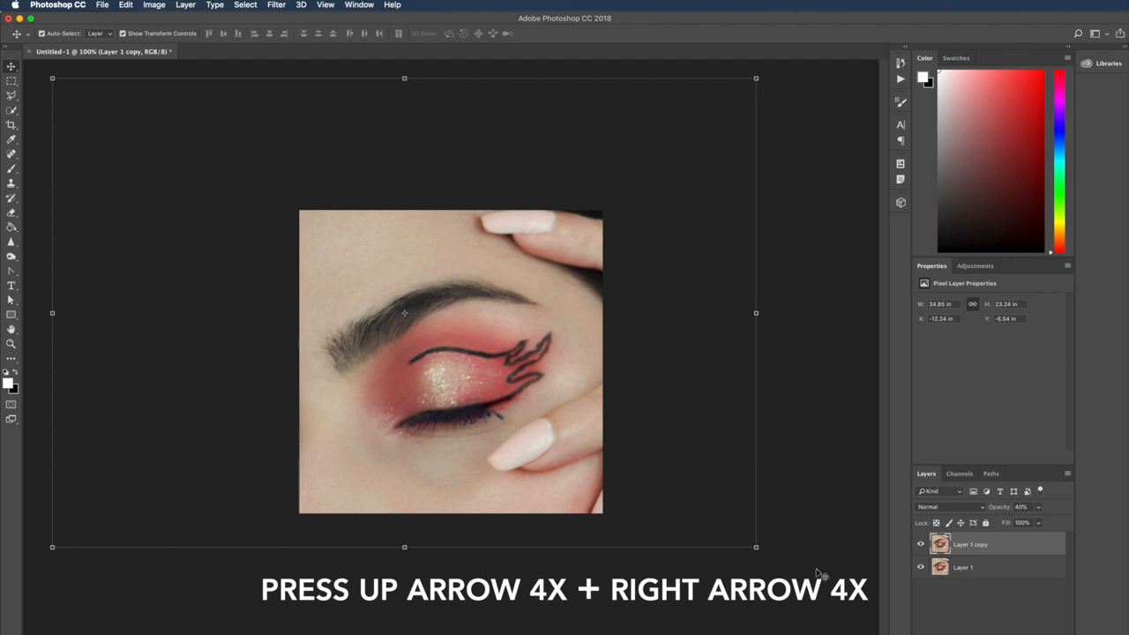
key("Up")
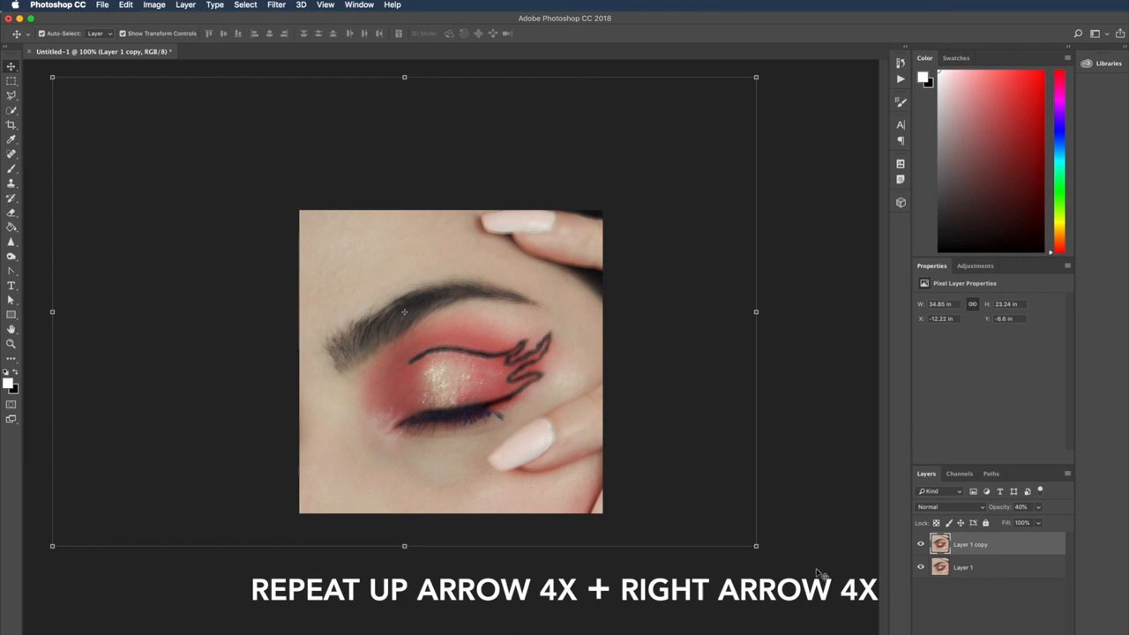